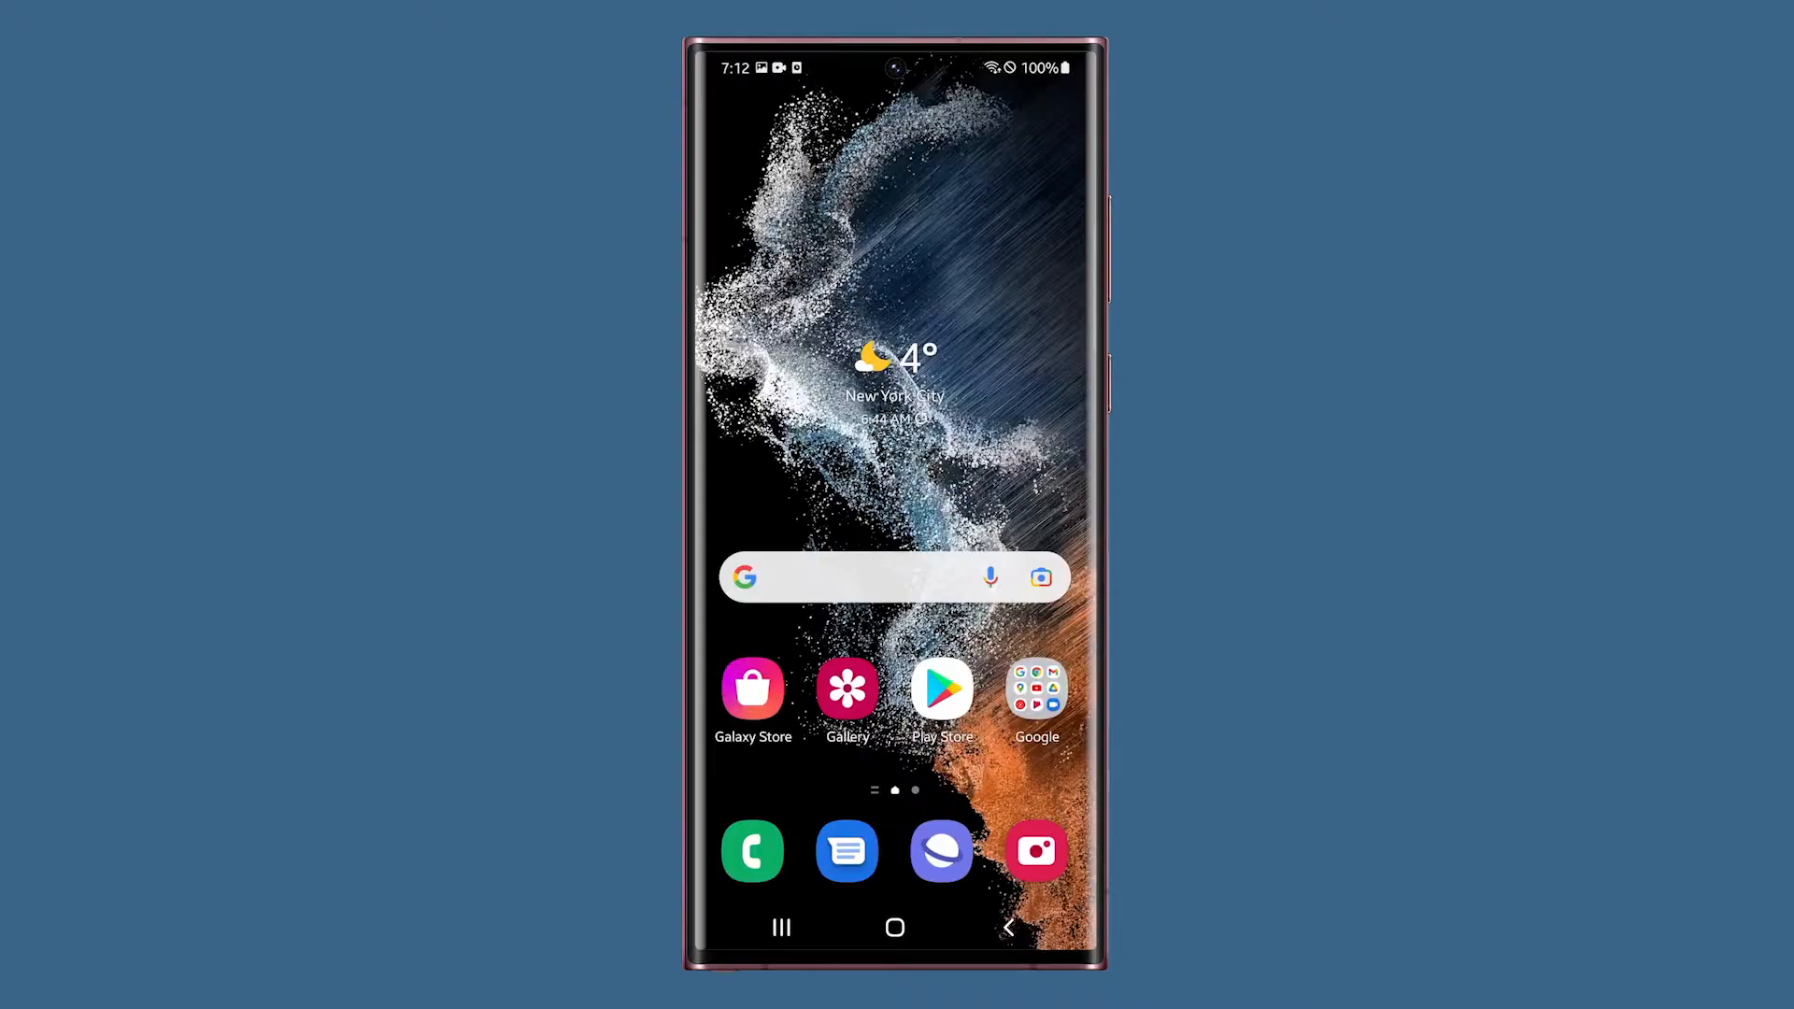
- Launch Chrome from the Google folder on the Wikipedia main page, capture it with Power + Volume Down, and show the app drawer
click(1034, 687)
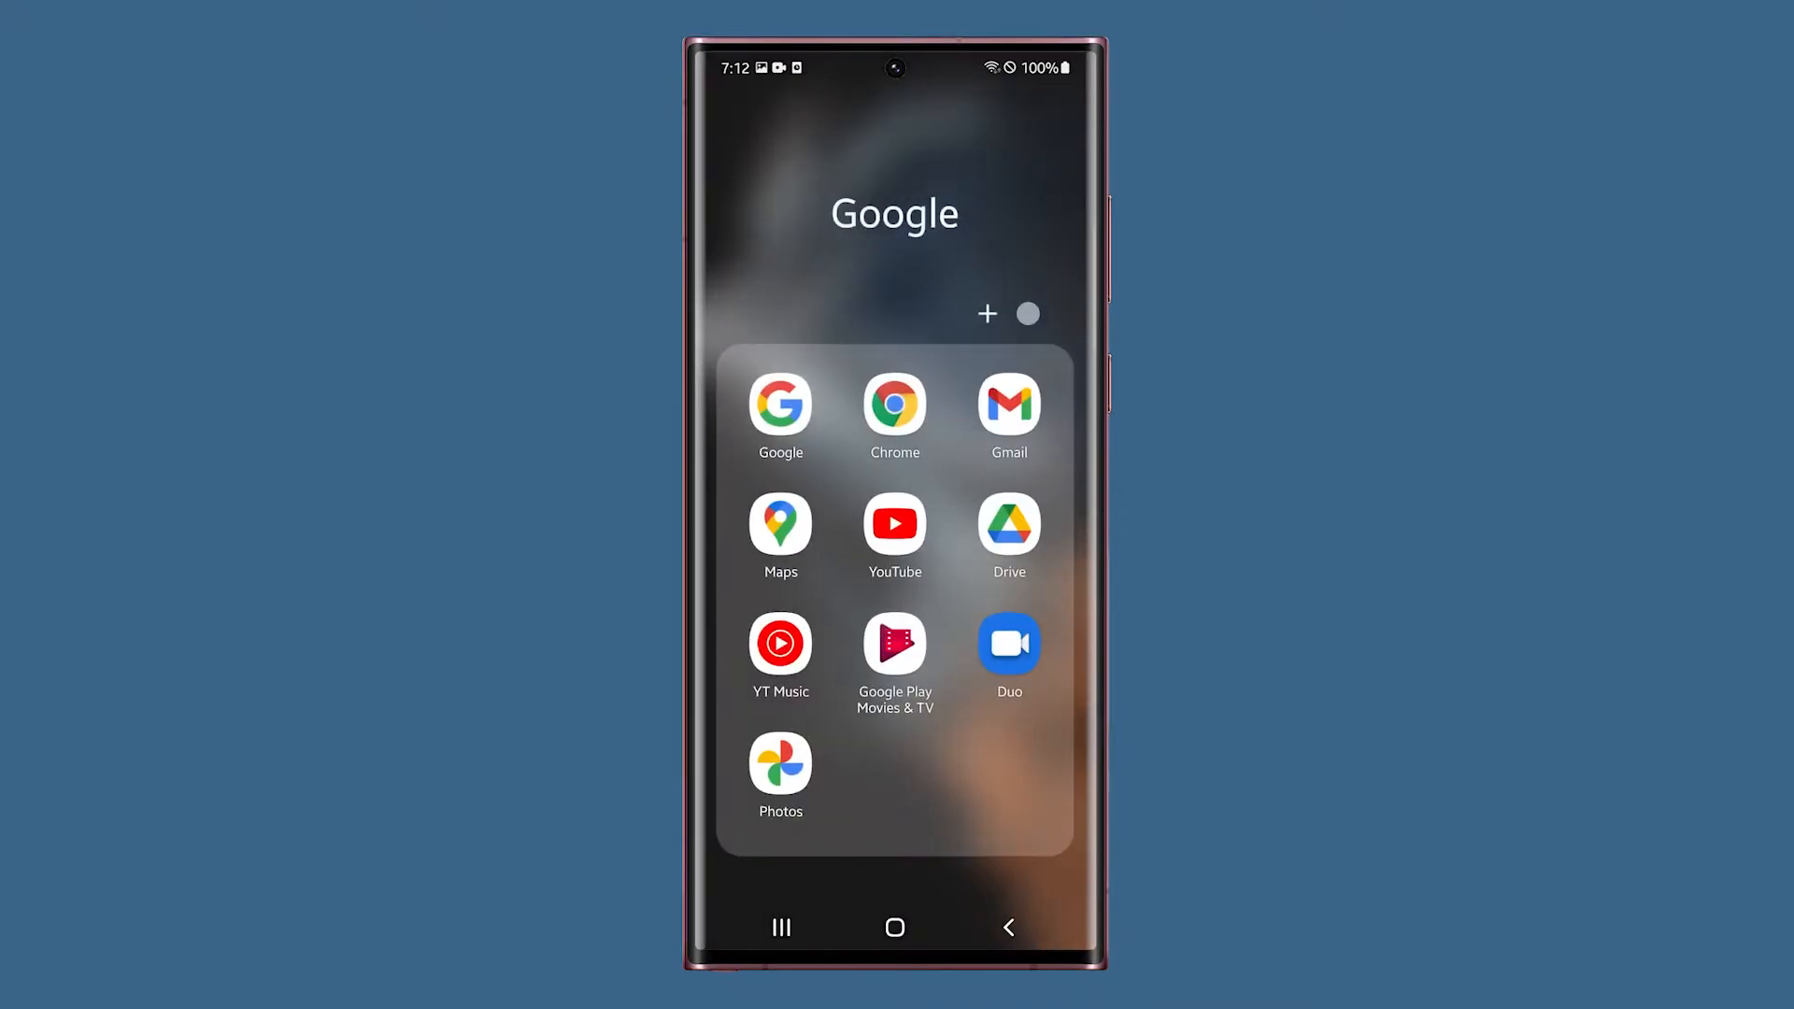
click(893, 409)
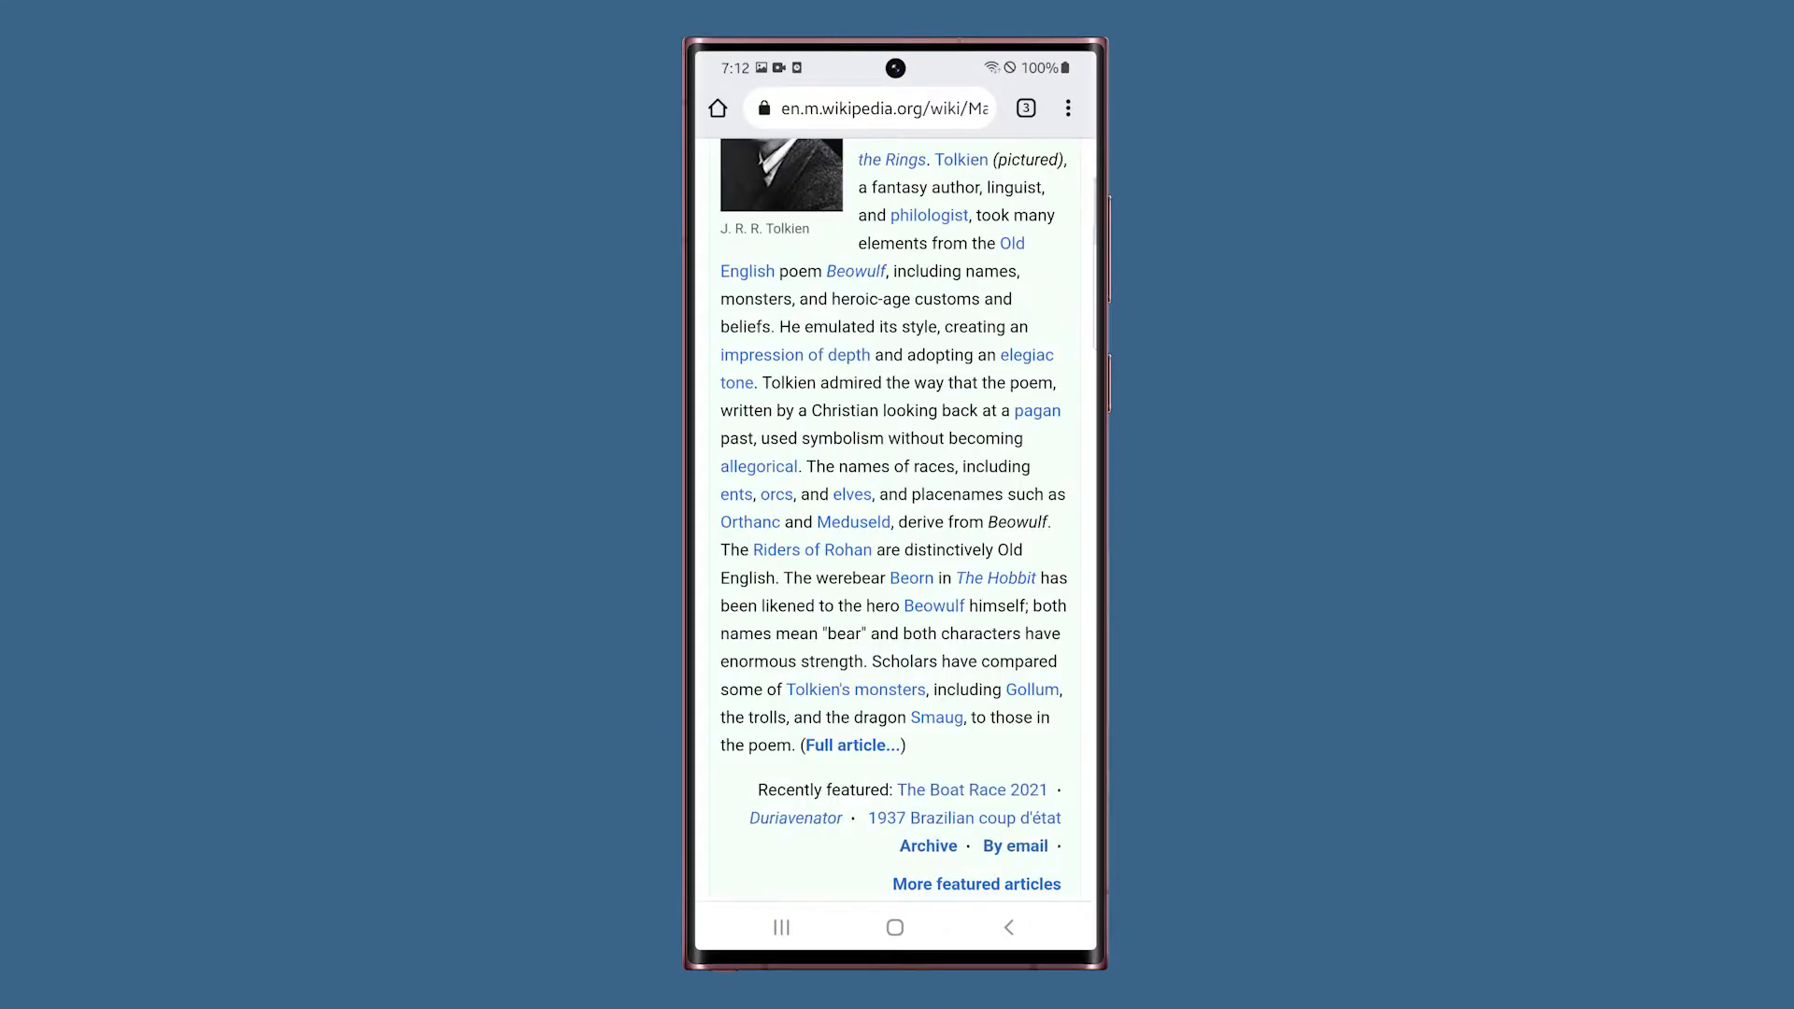
scroll(up, 3)
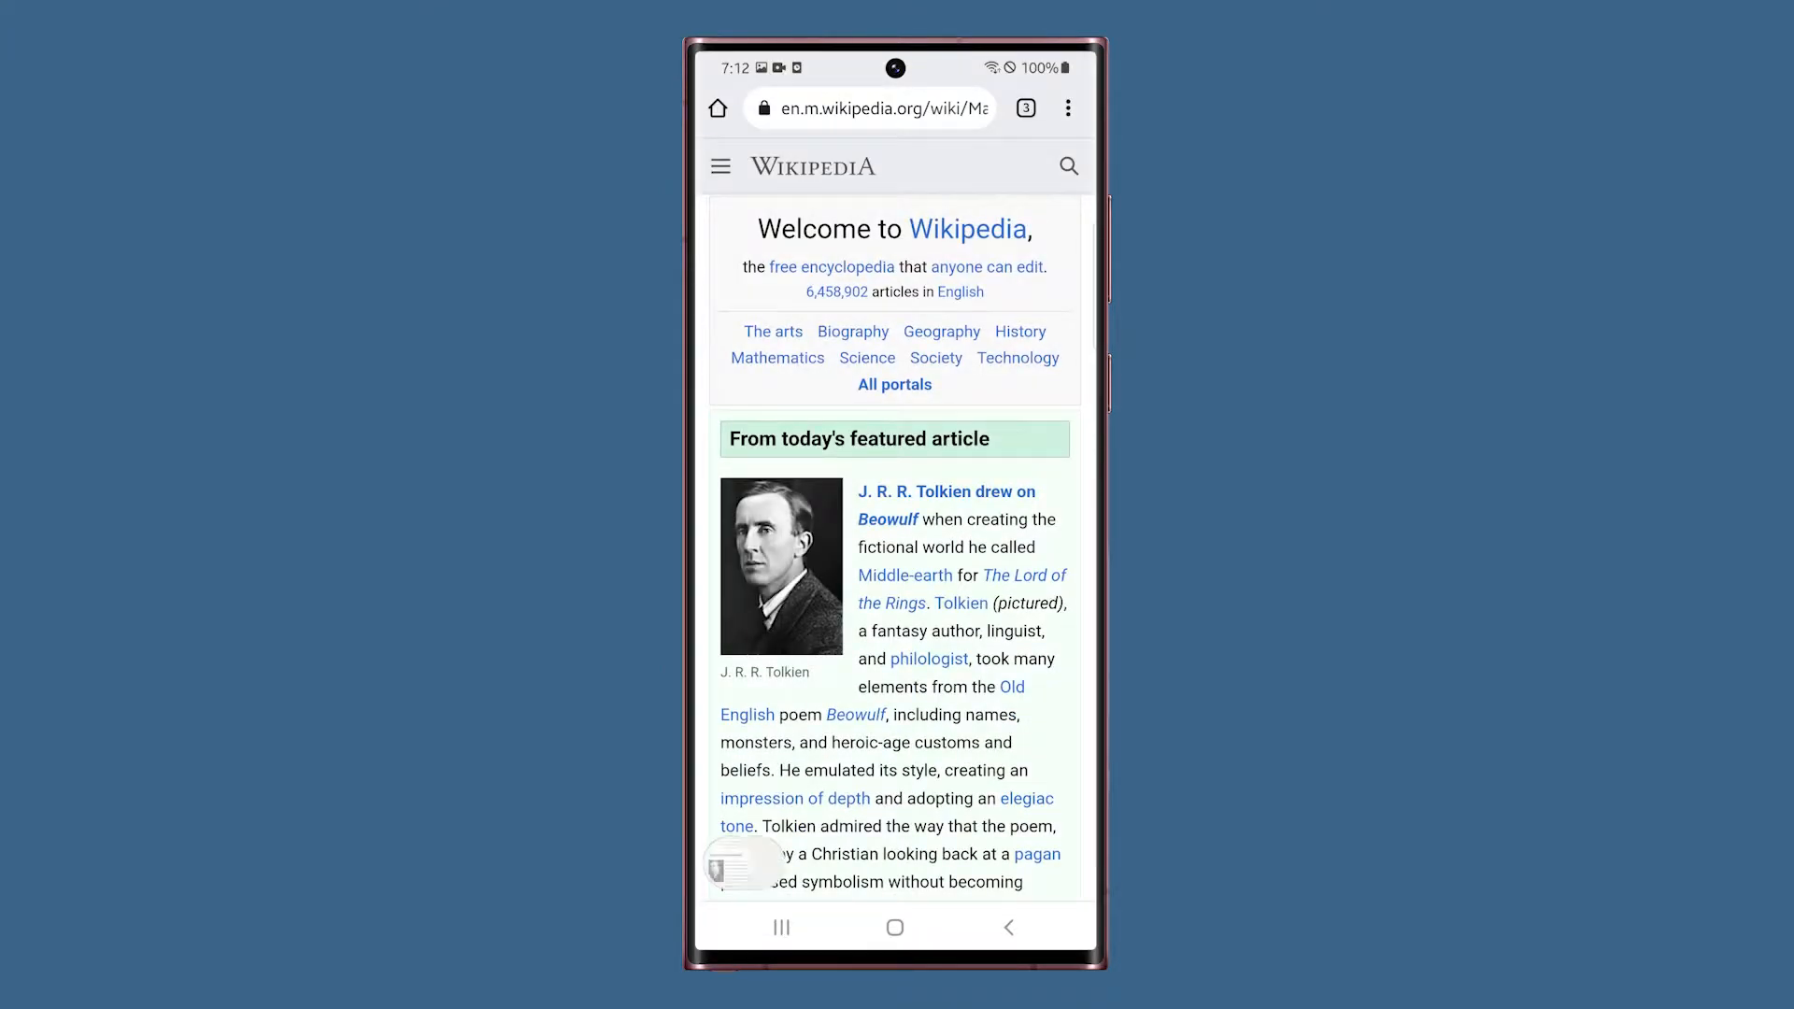
click(895, 927)
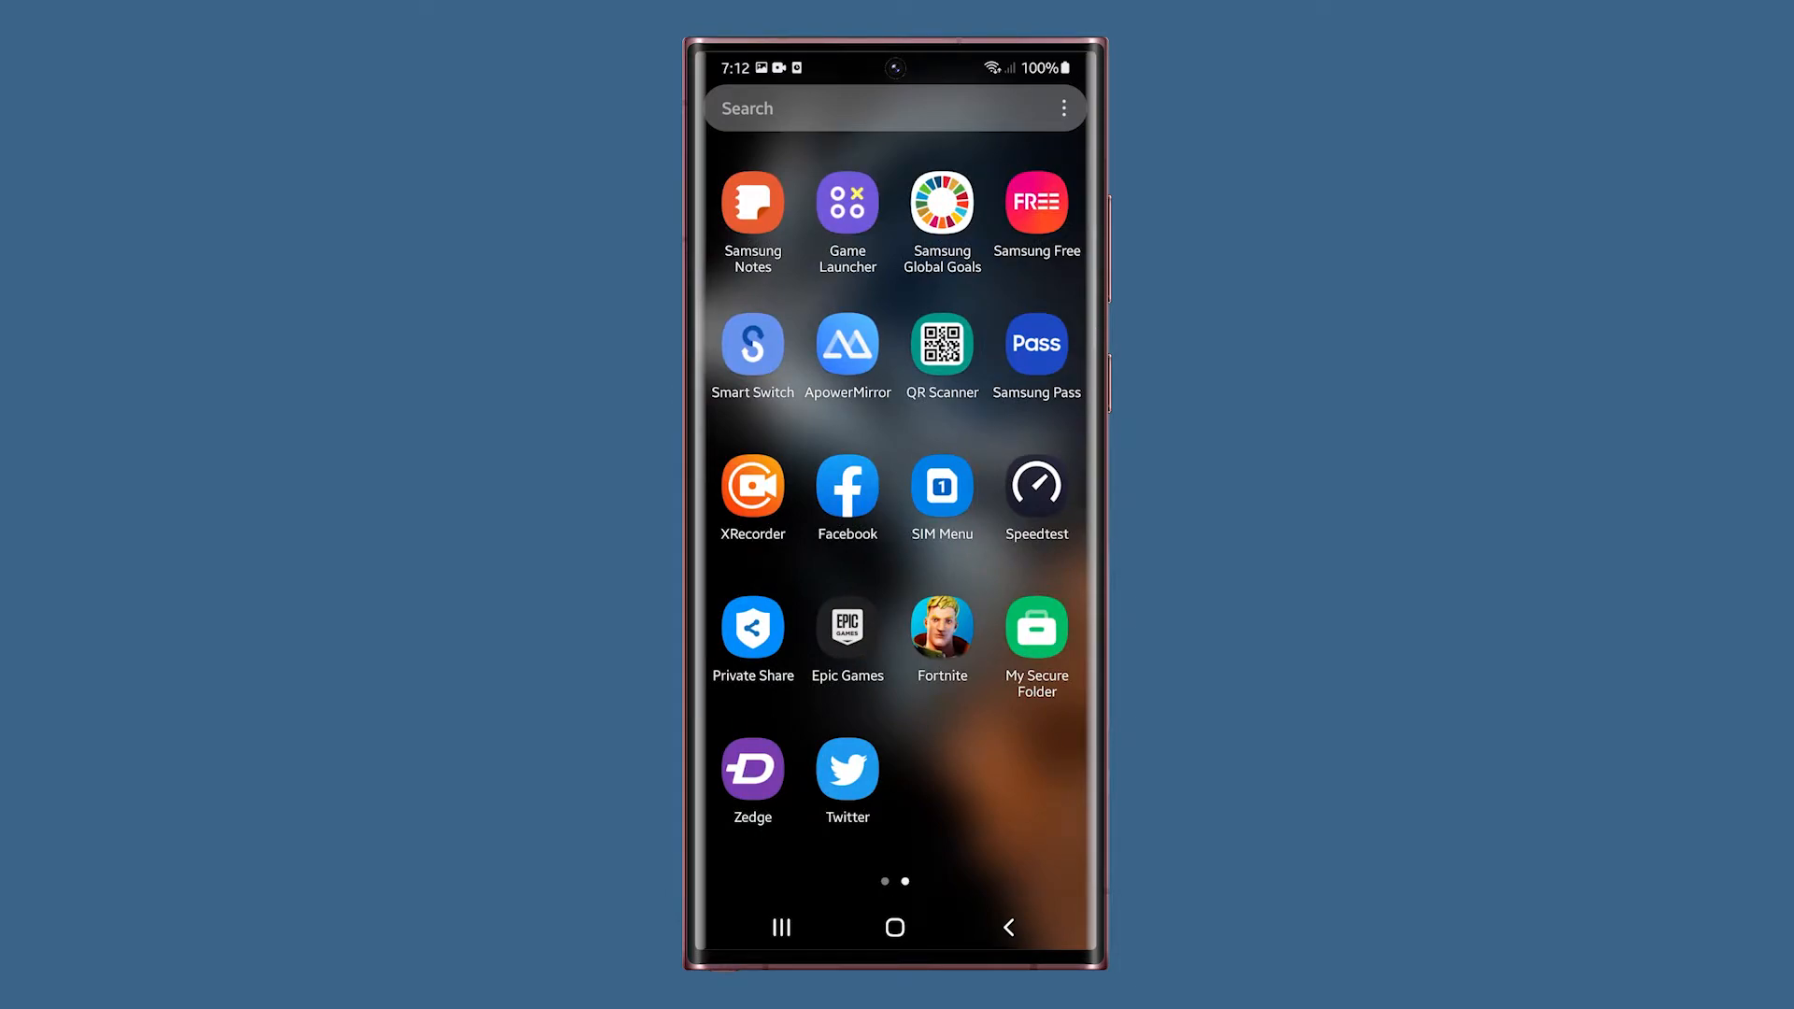
- Reopen Chrome from the Google folder, scroll the Wikipedia featured article, capture it with Power + Volume Down, and show the app list
click(895, 929)
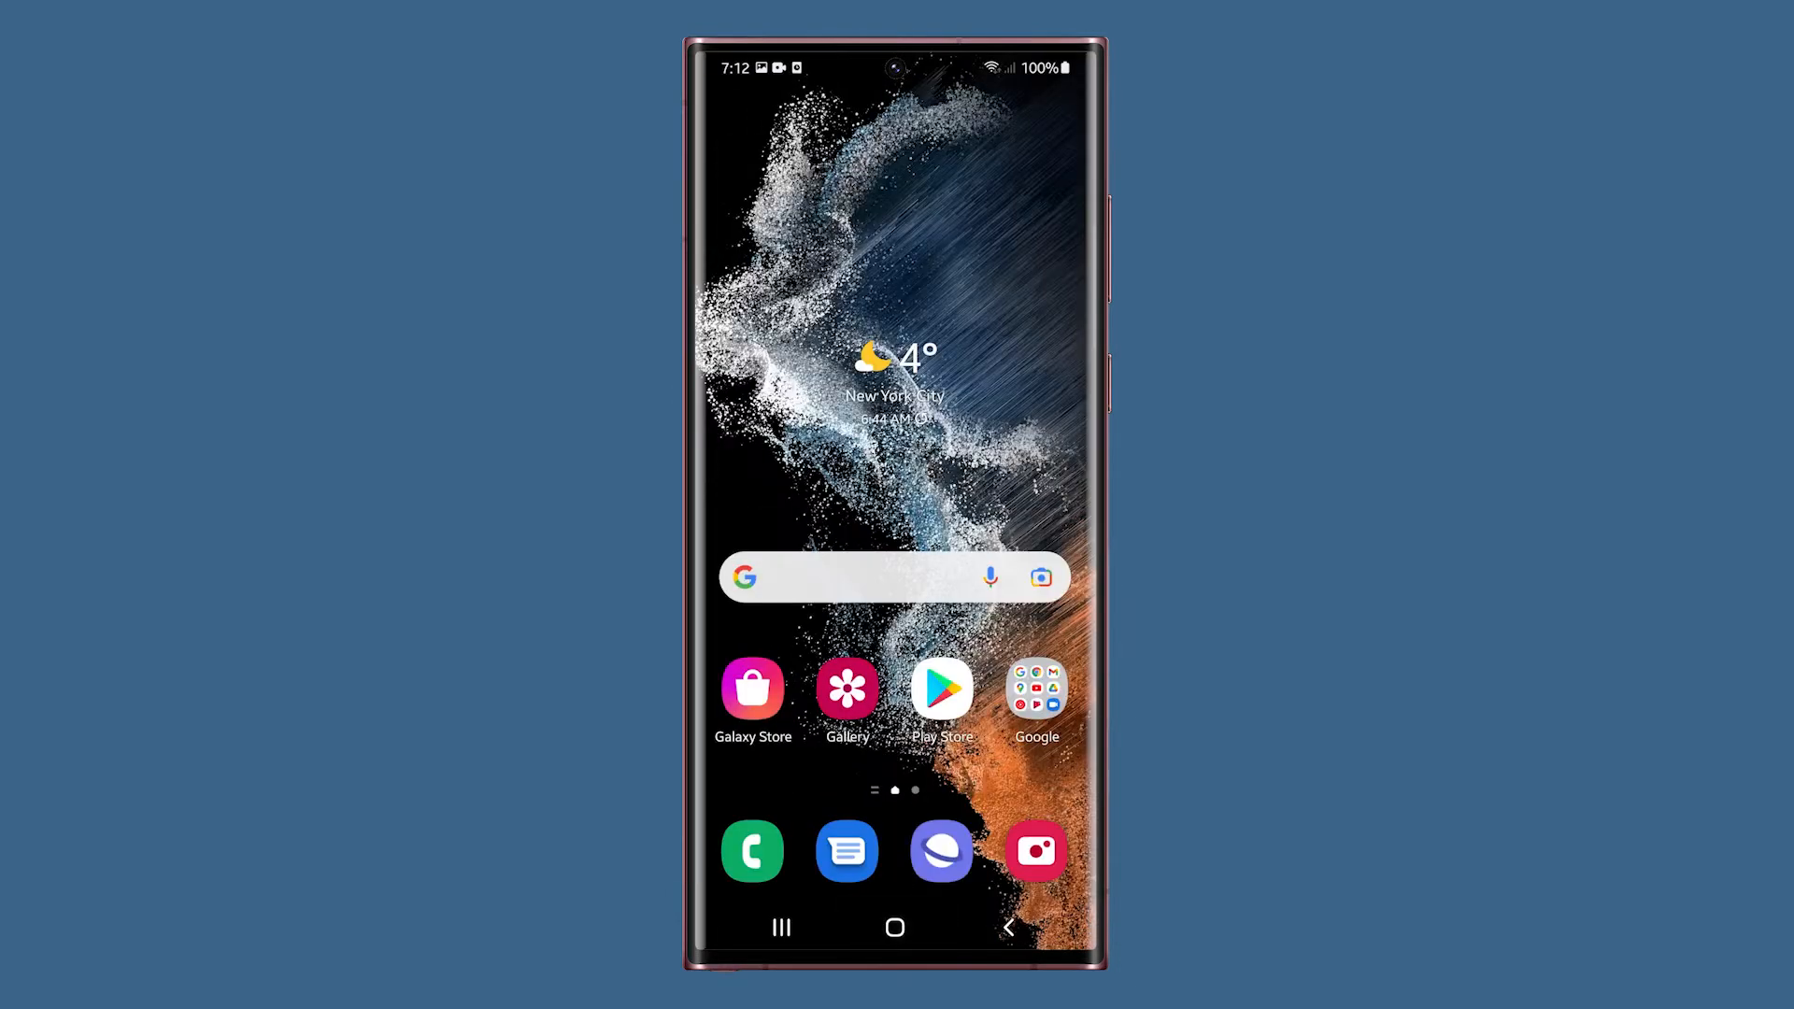
click(1035, 687)
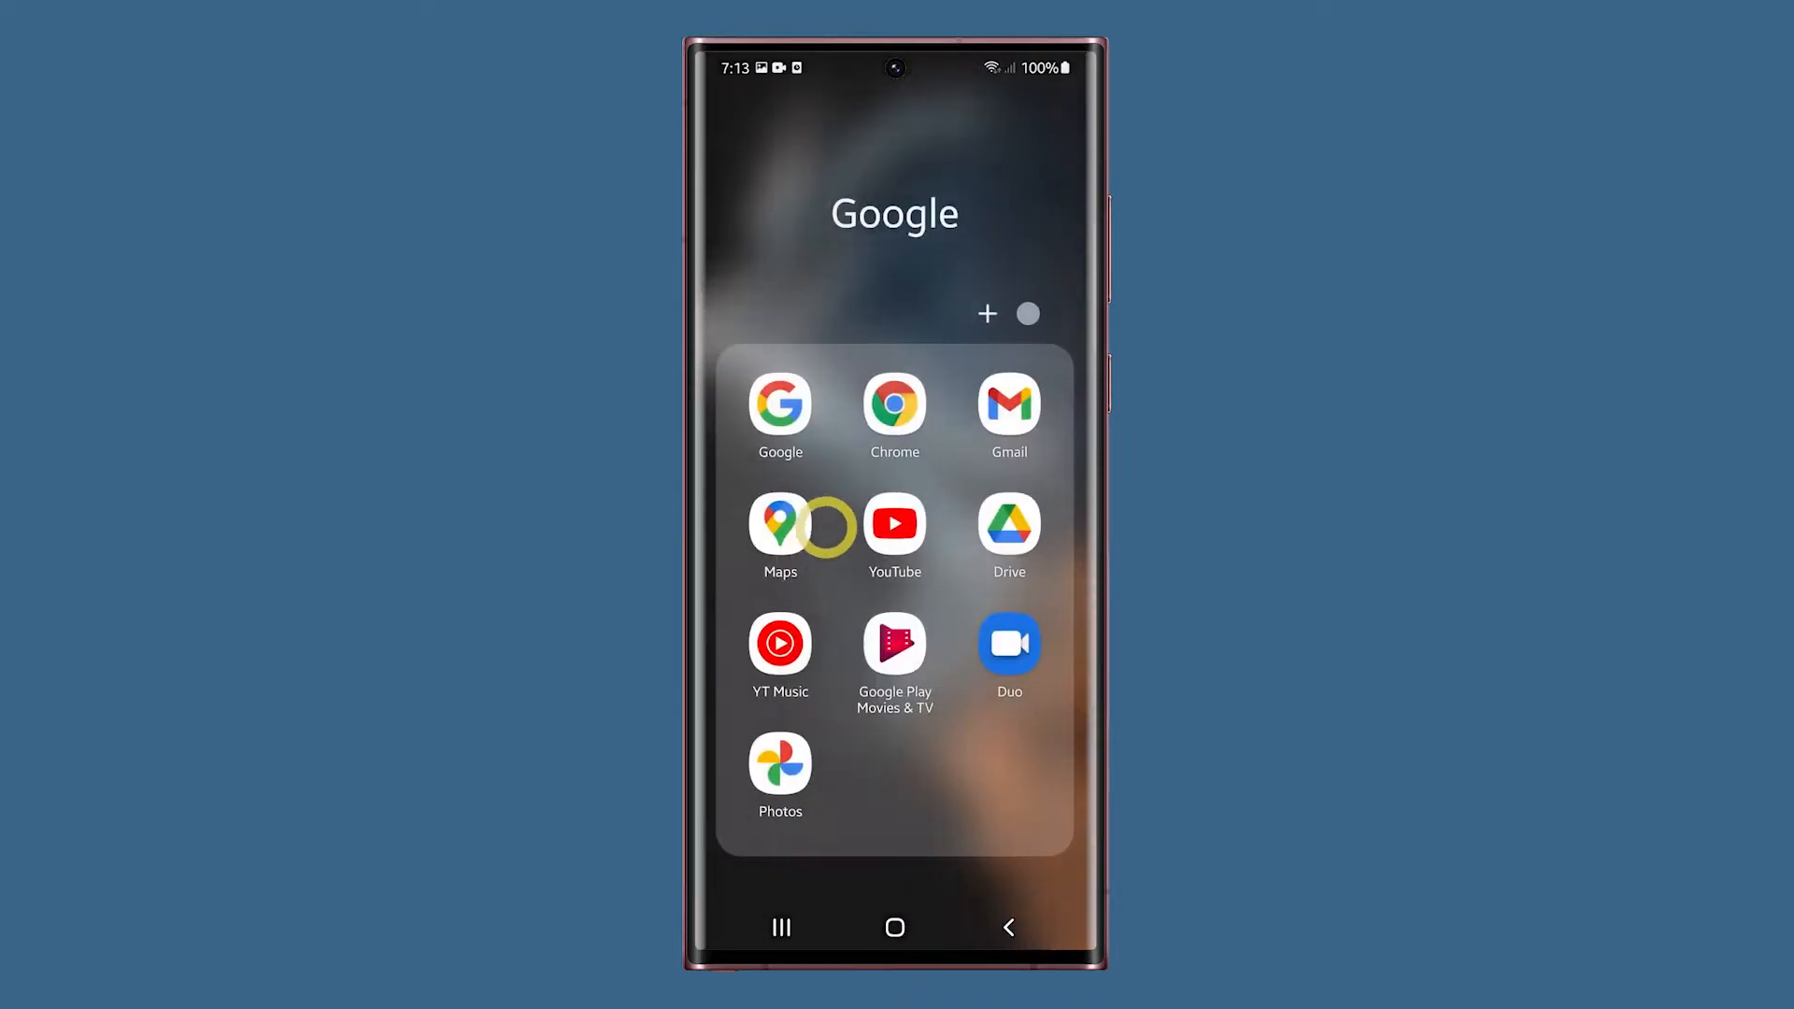
click(894, 407)
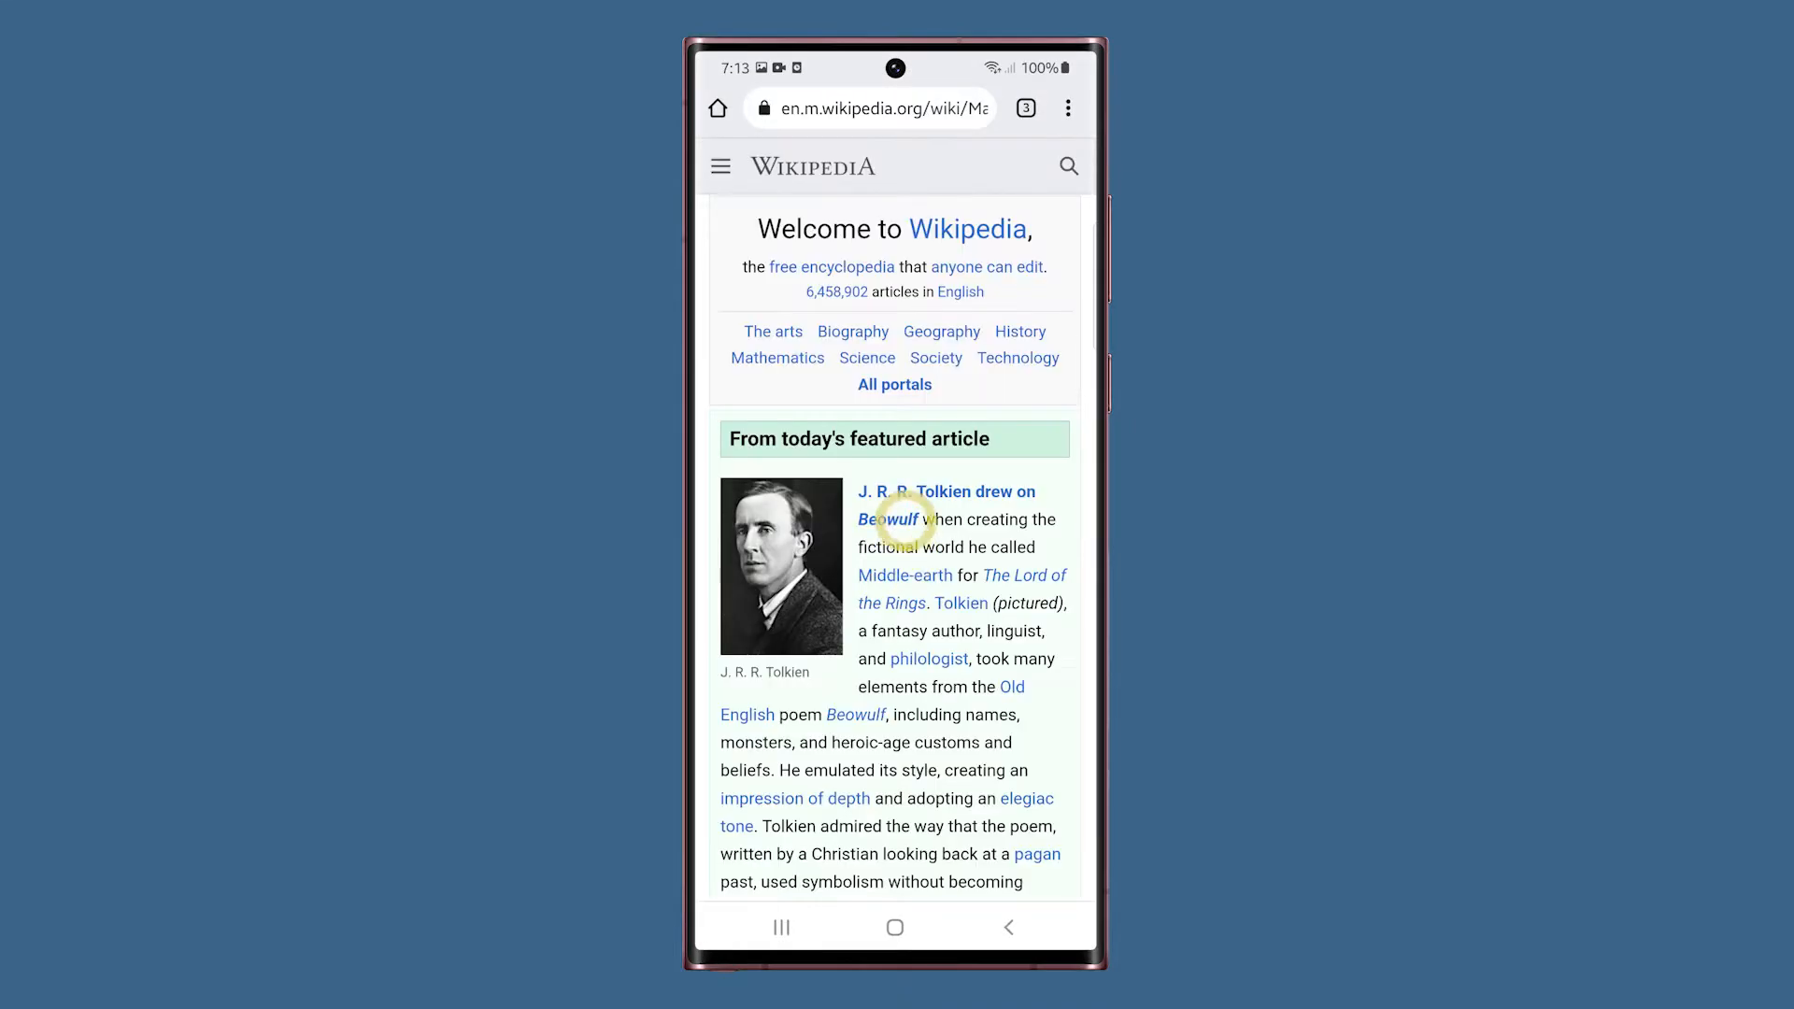
scroll(down, 3)
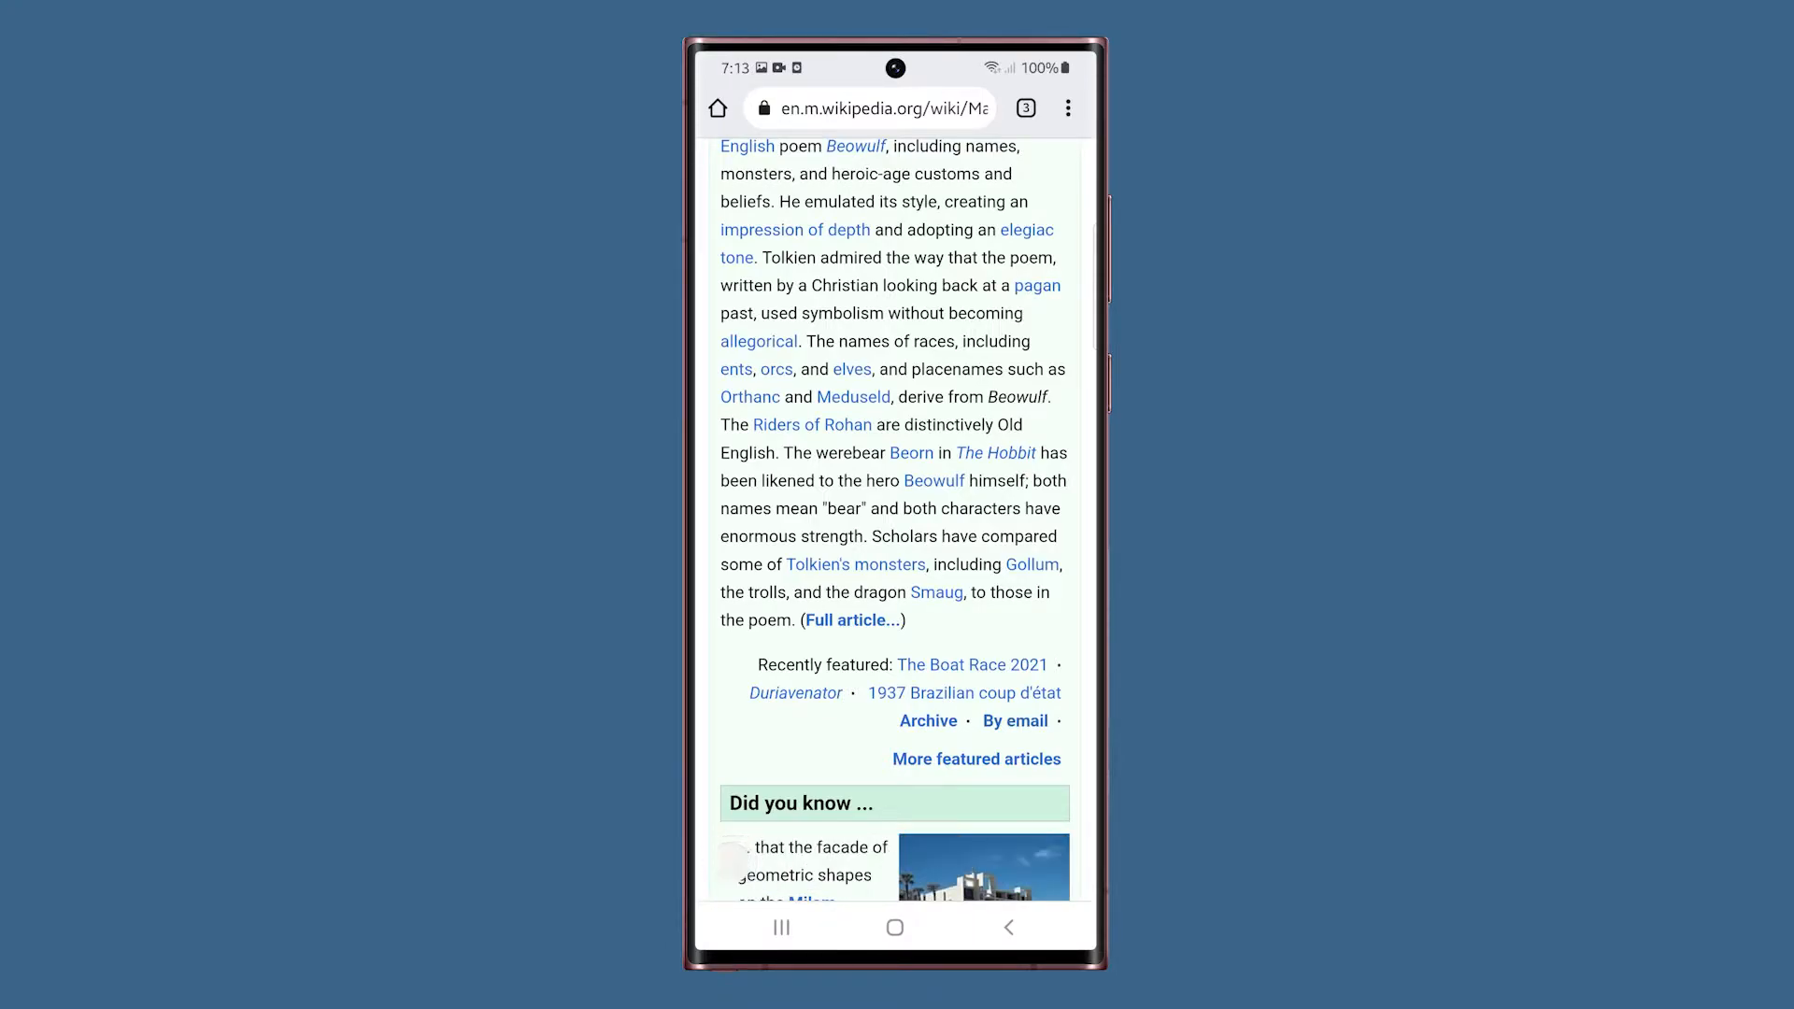
click(895, 927)
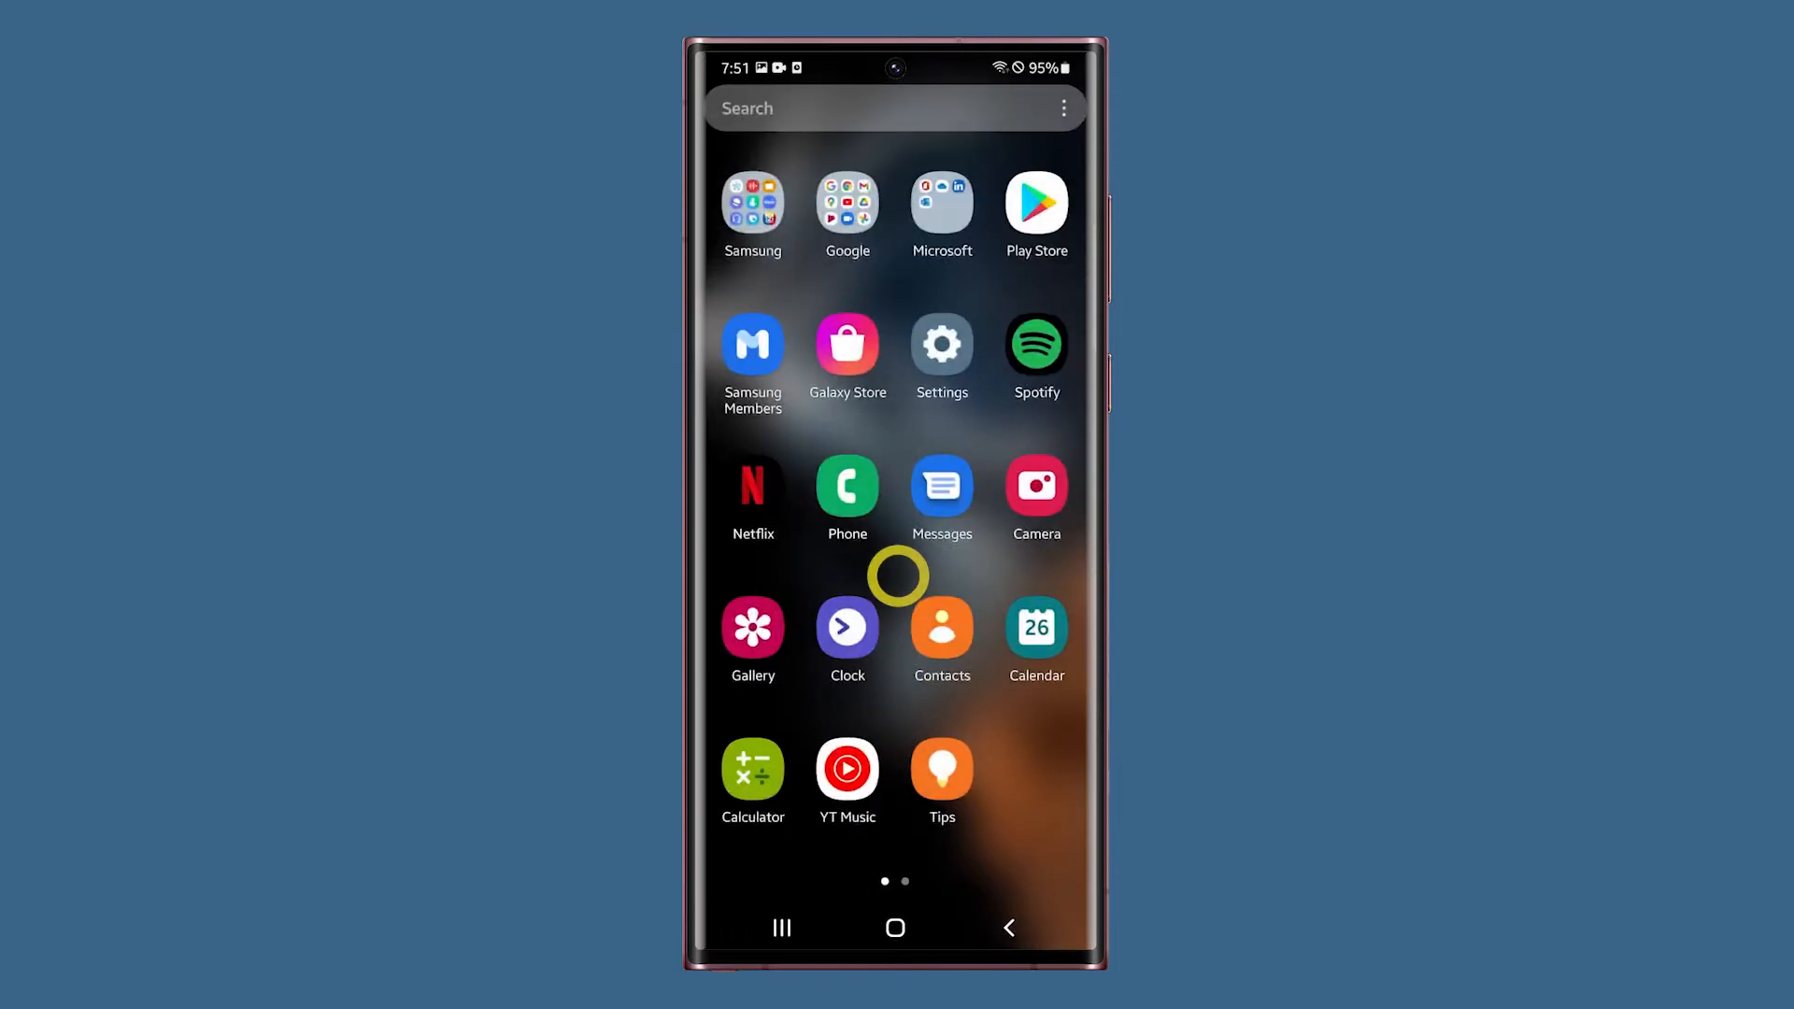
- Switch on Palm swipe to capture under Settings > Advanced features > Motions and gestures, then return home
click(940, 344)
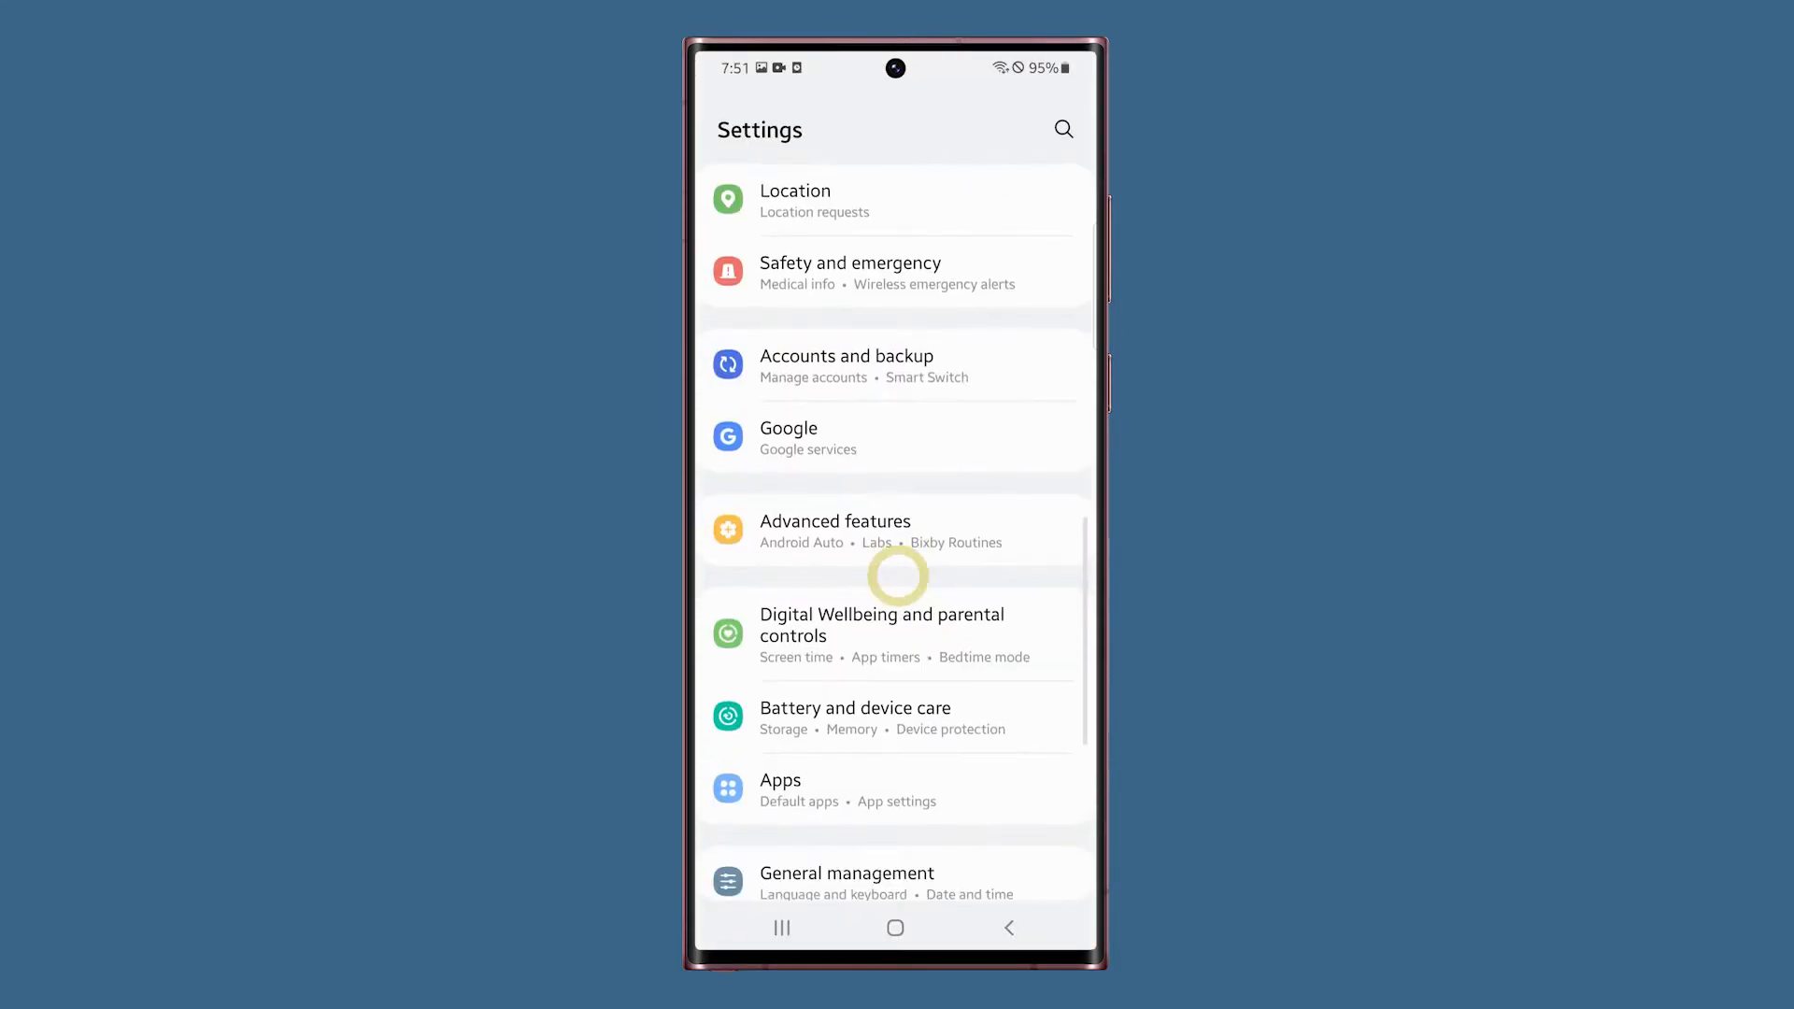
click(834, 531)
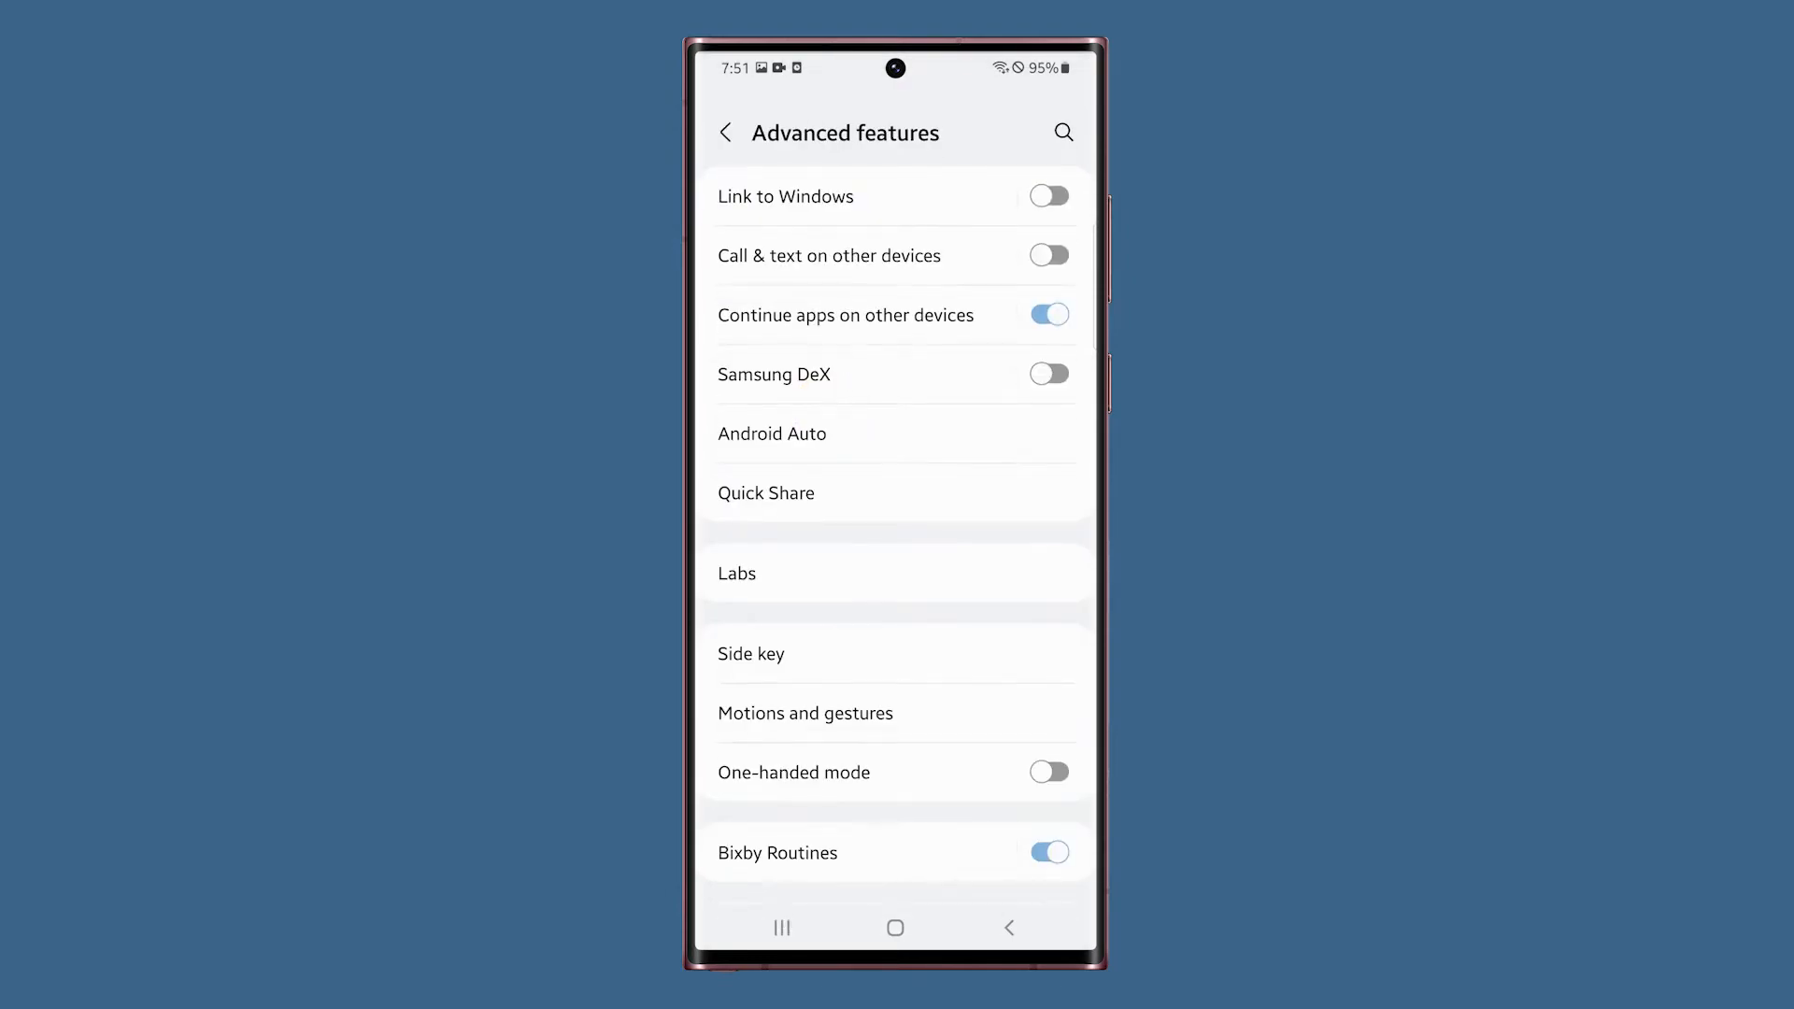
click(771, 710)
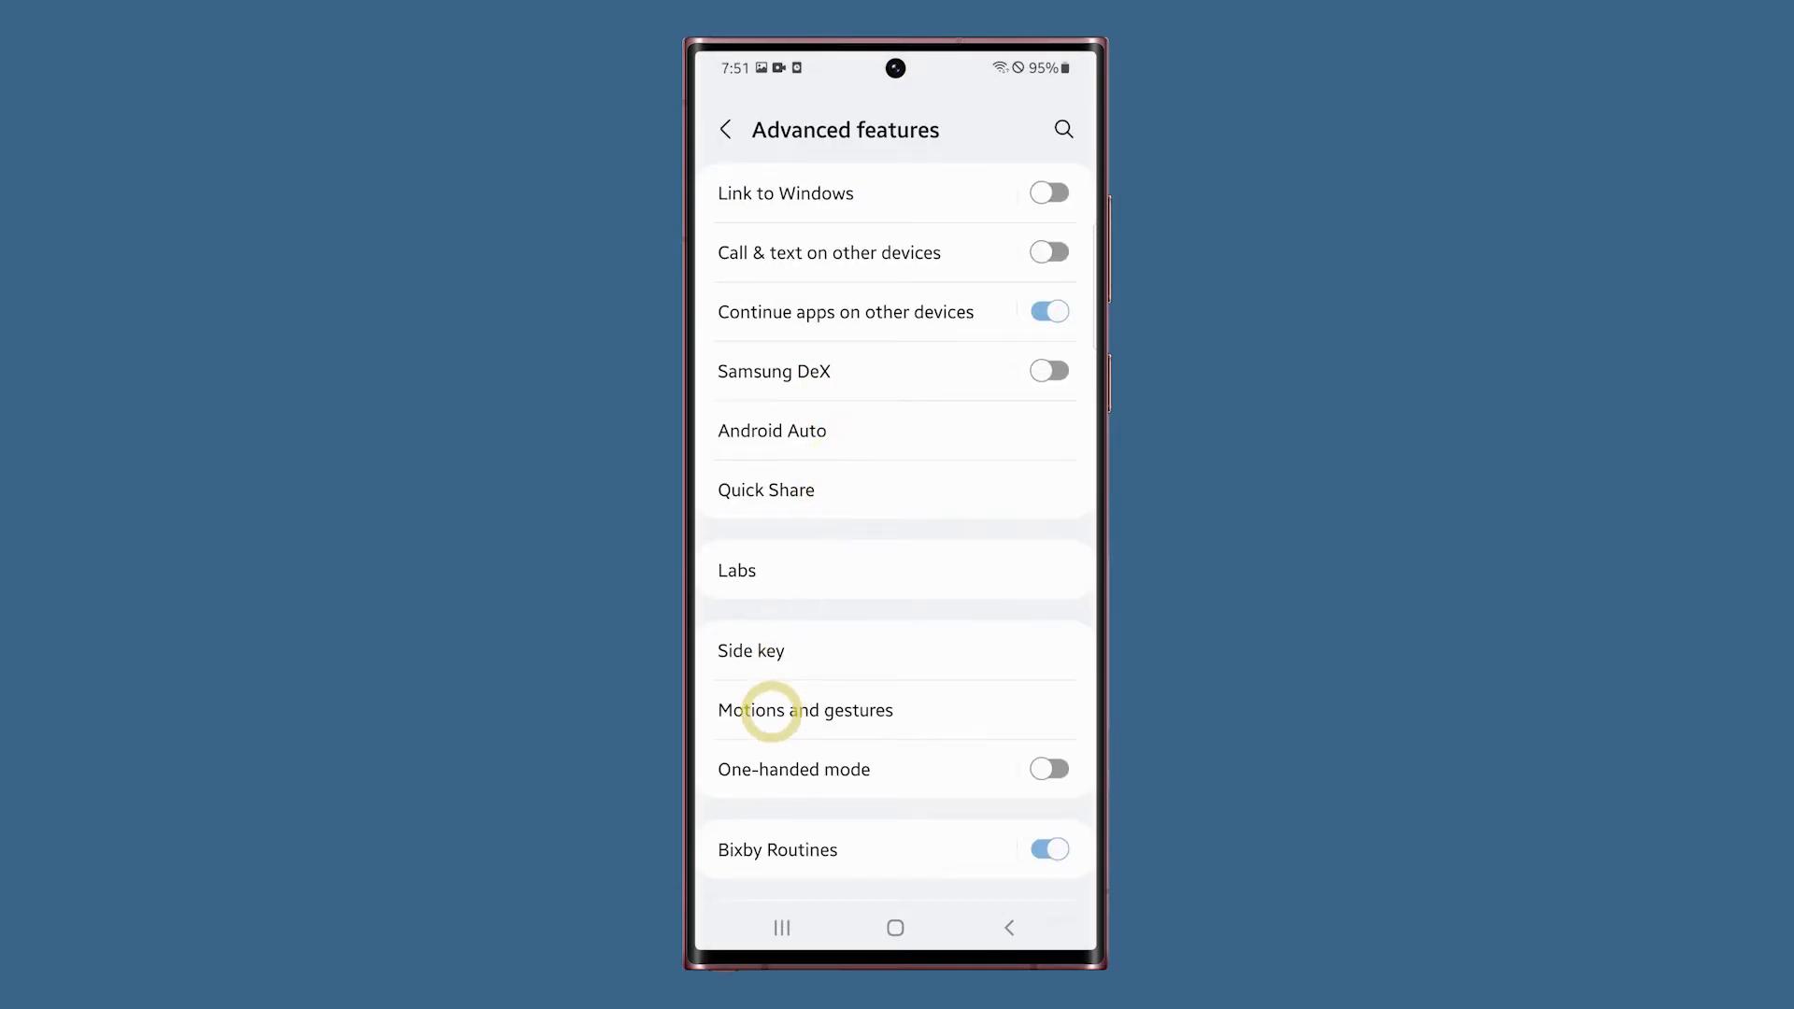
click(805, 711)
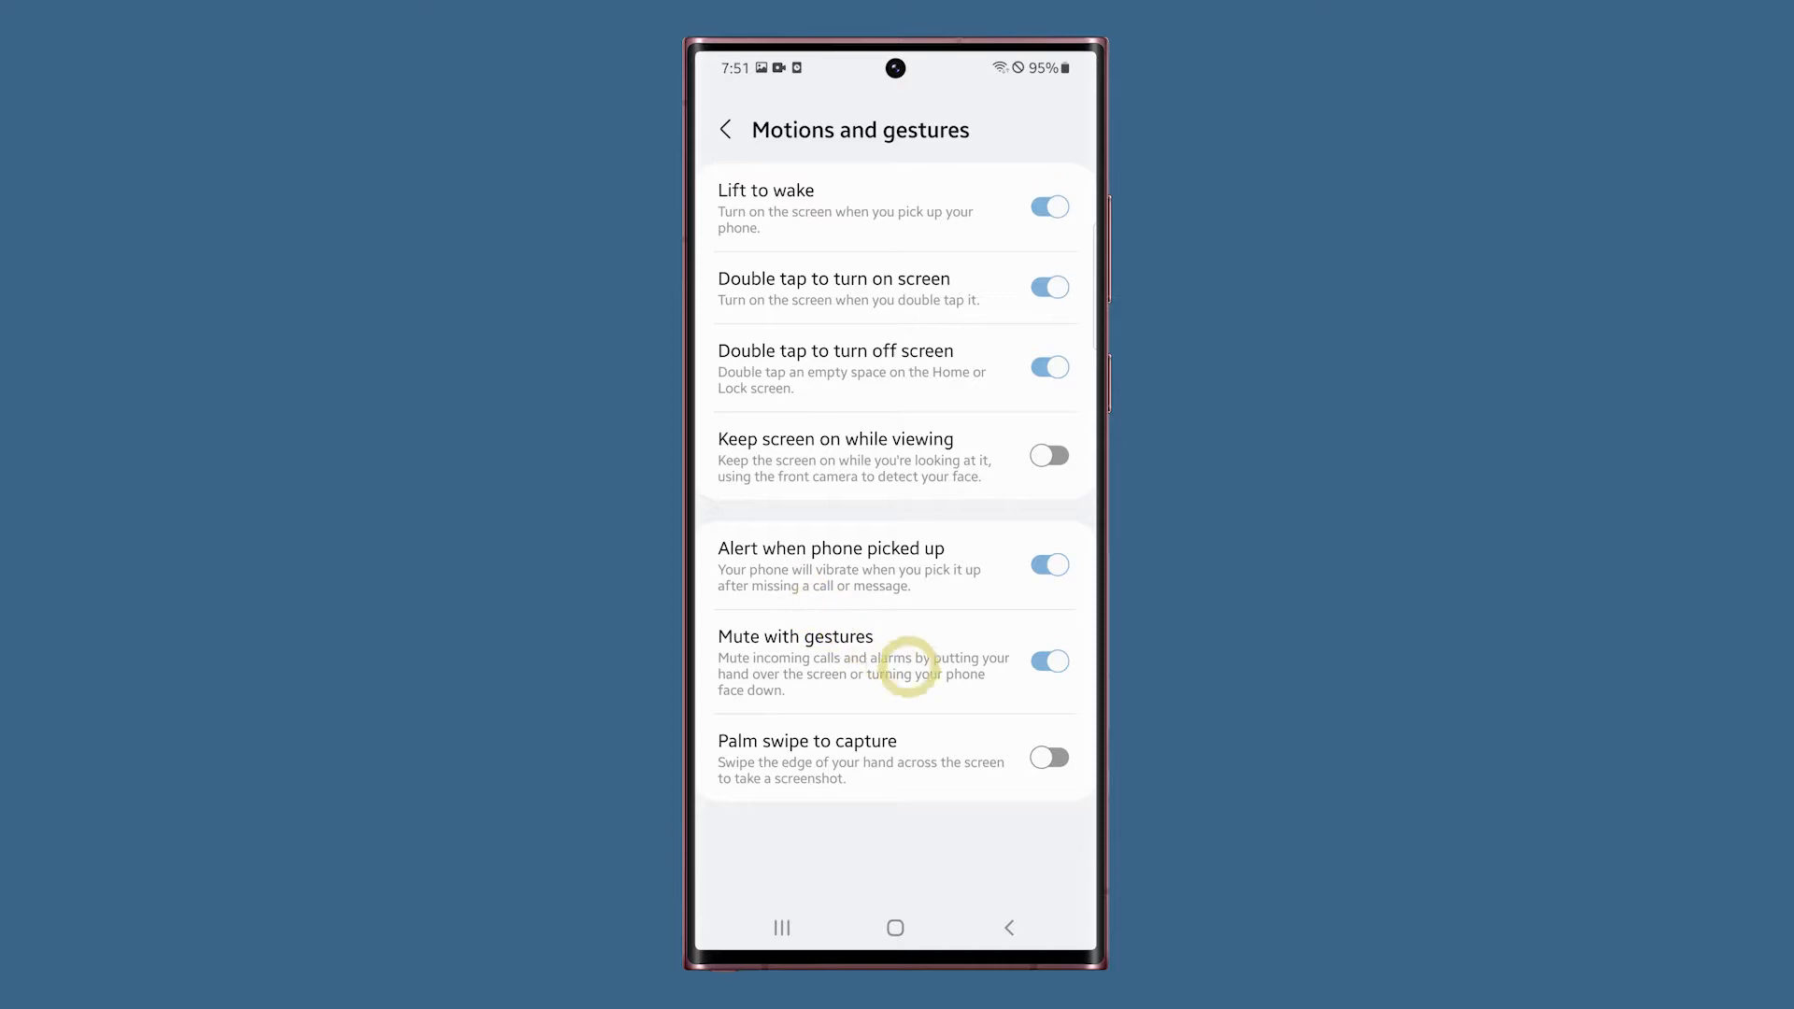
click(1049, 757)
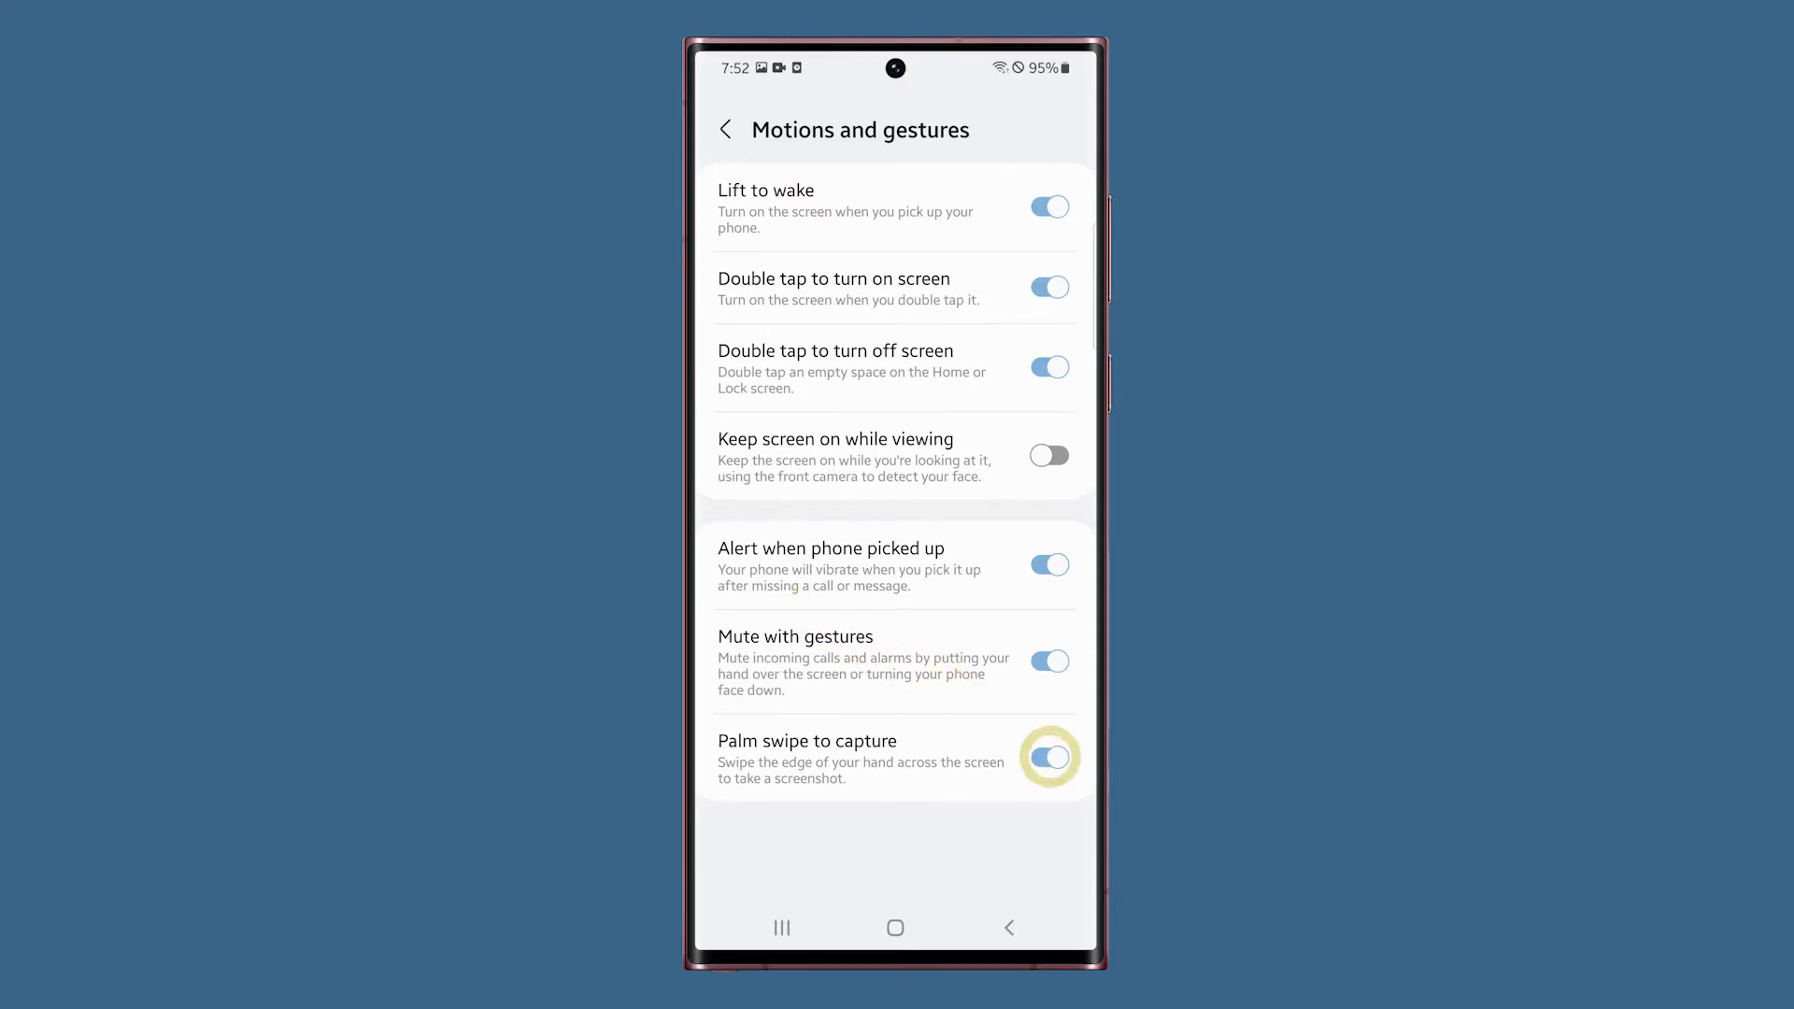
click(895, 929)
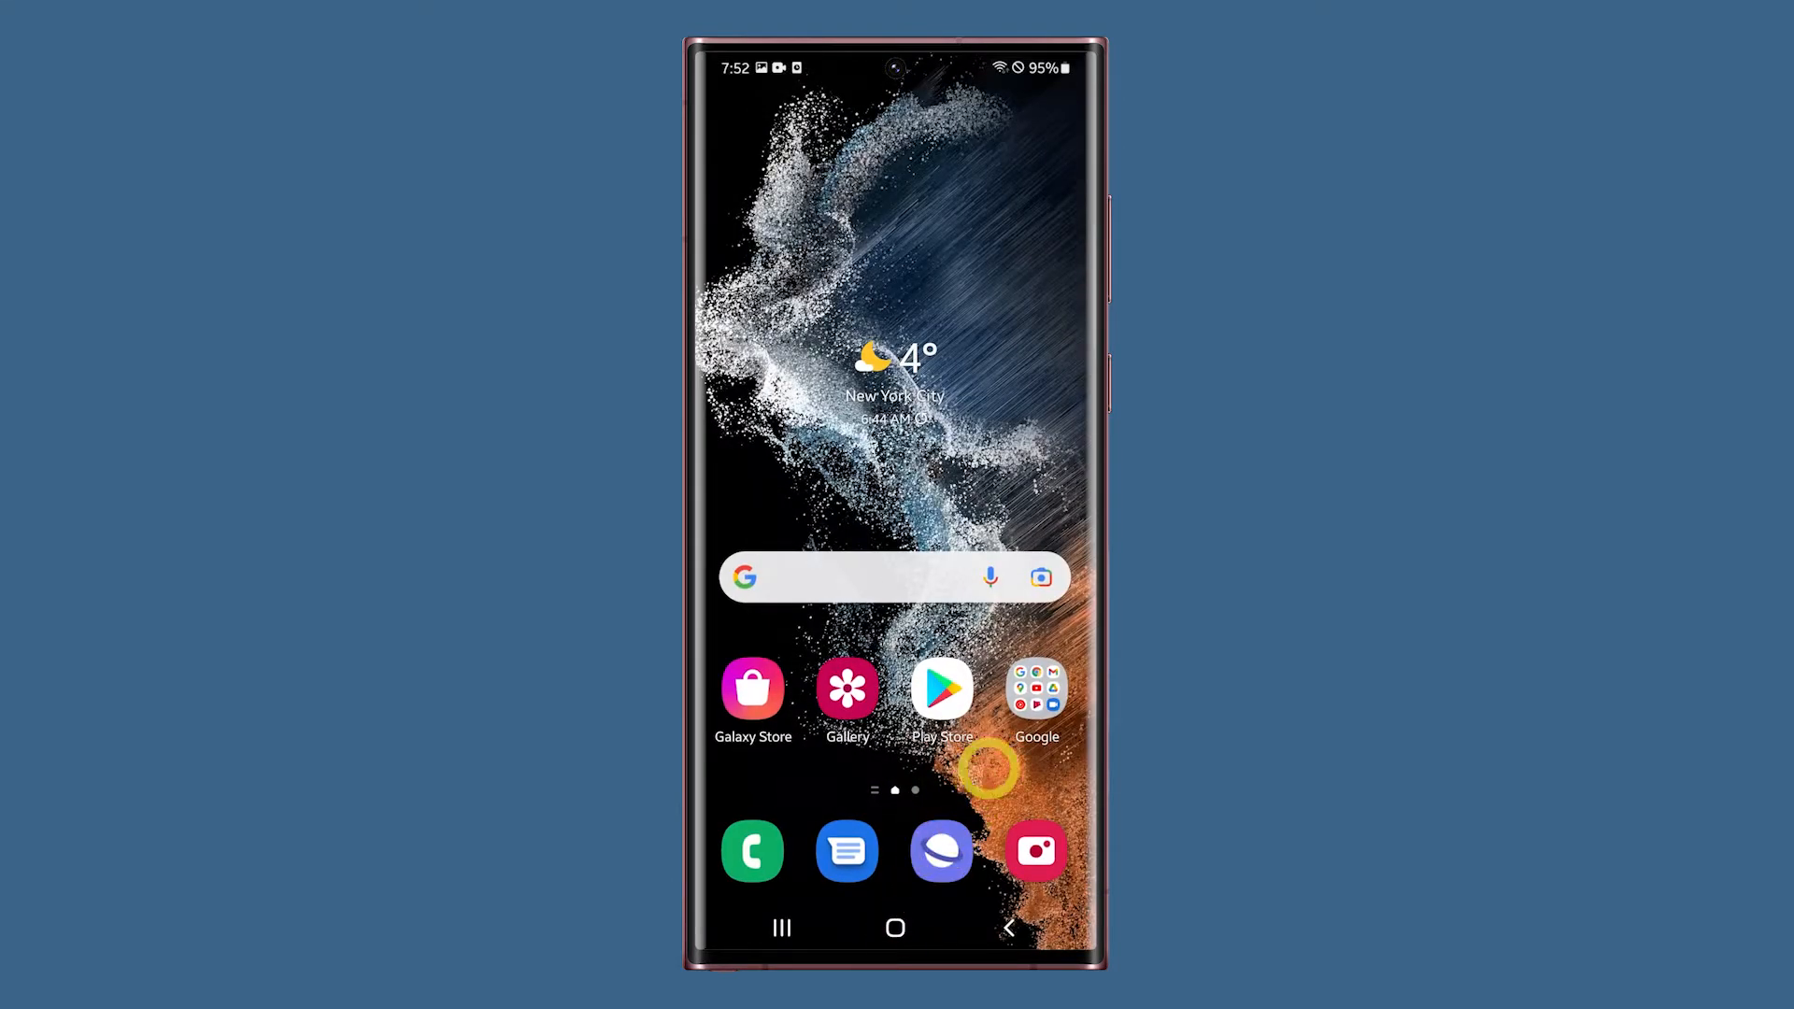
- Reopen Chrome on the Tolkien featured article, capture it with a palm swipe, and return to the home screen
click(1034, 688)
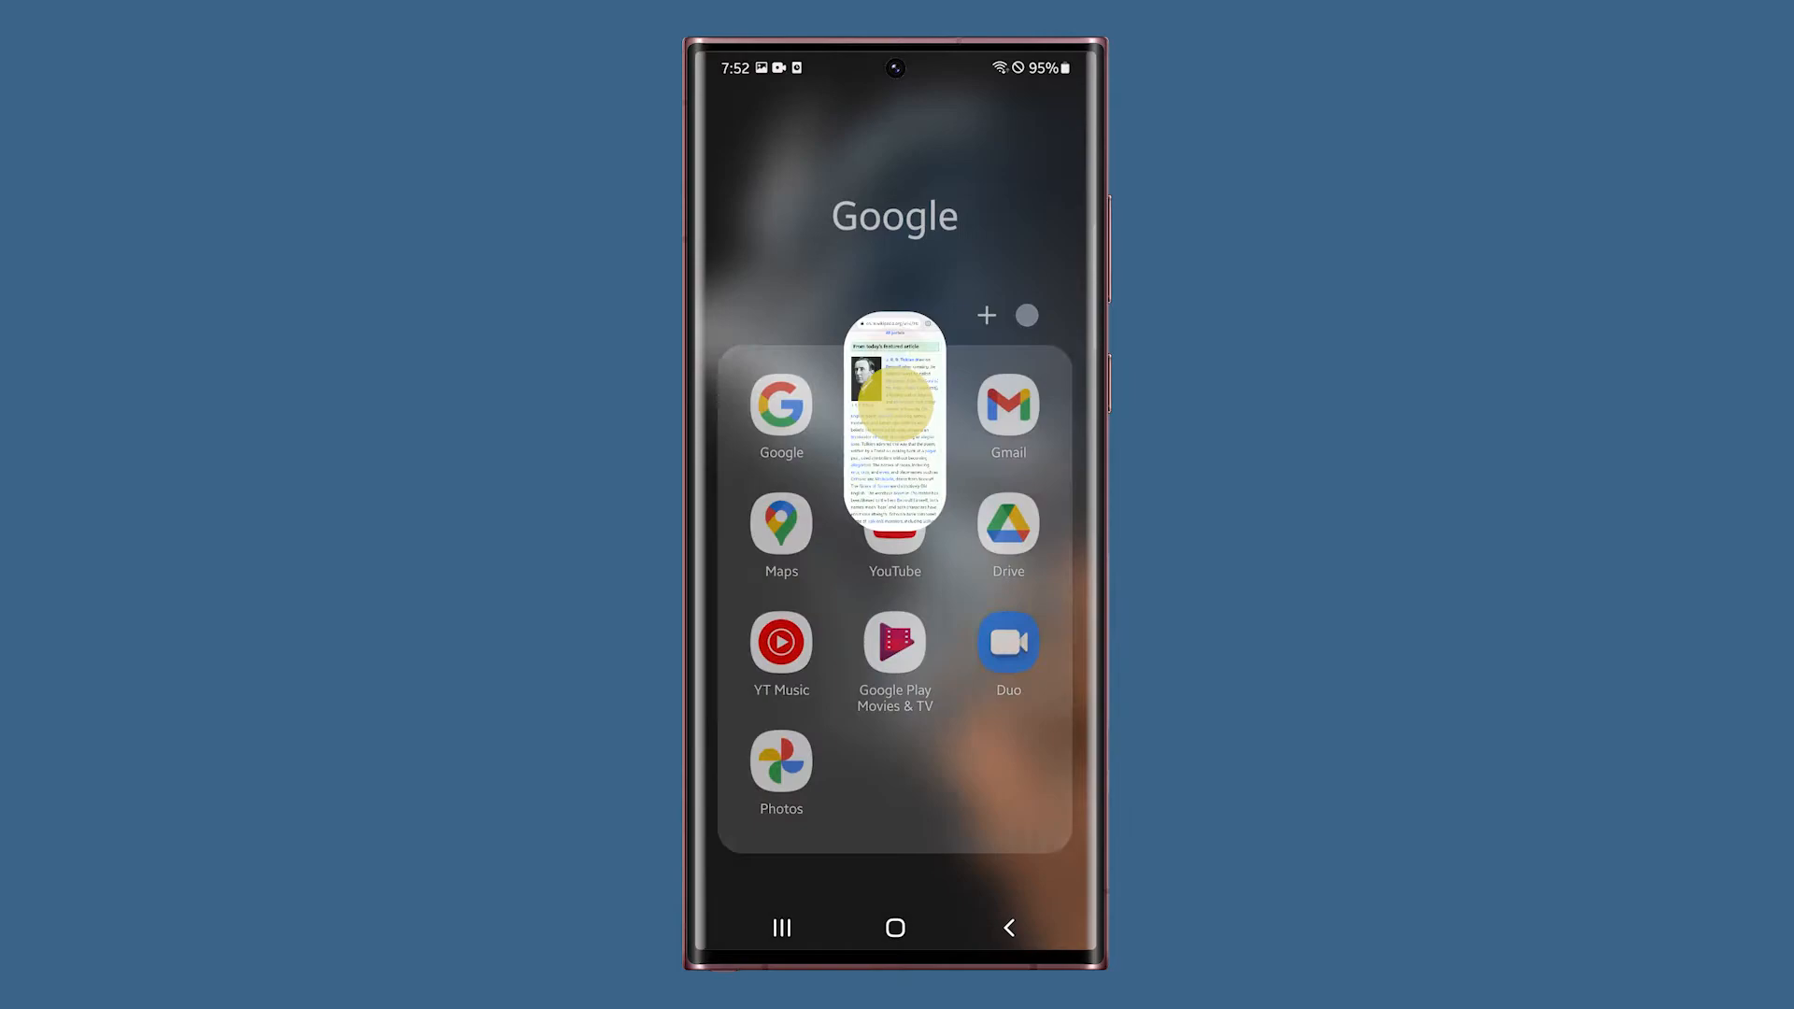
click(894, 430)
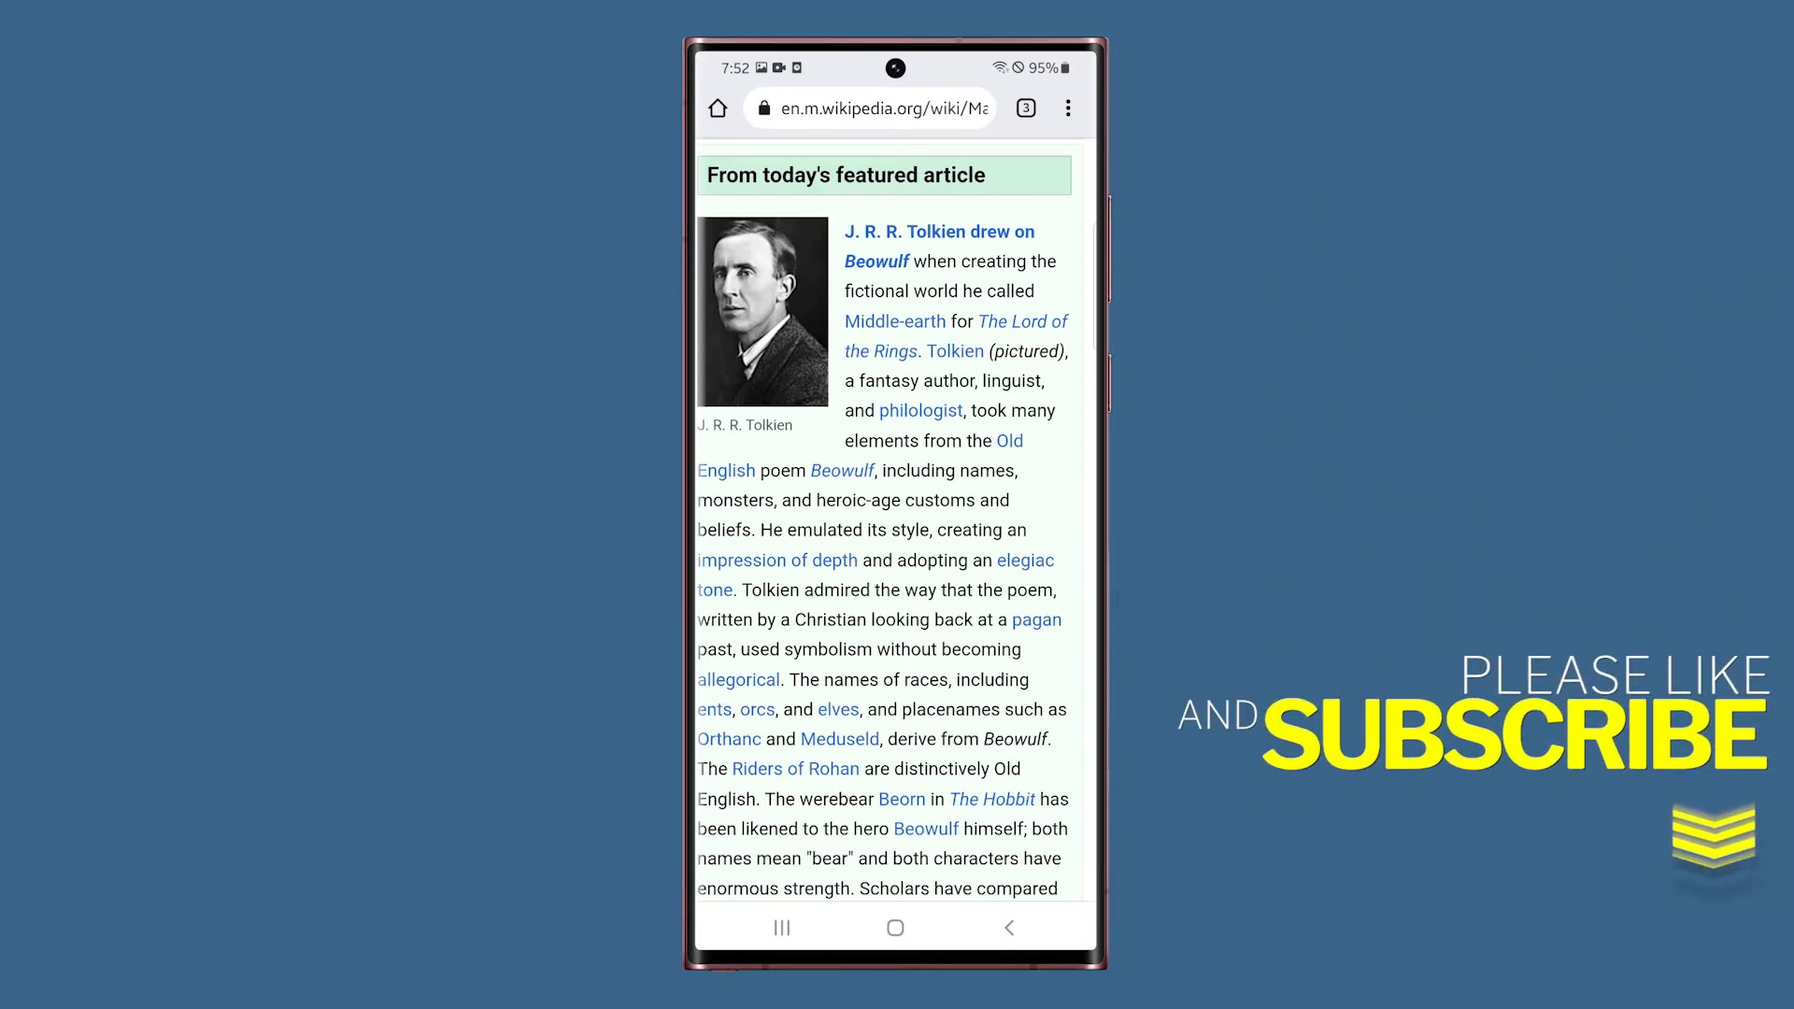
click(895, 929)
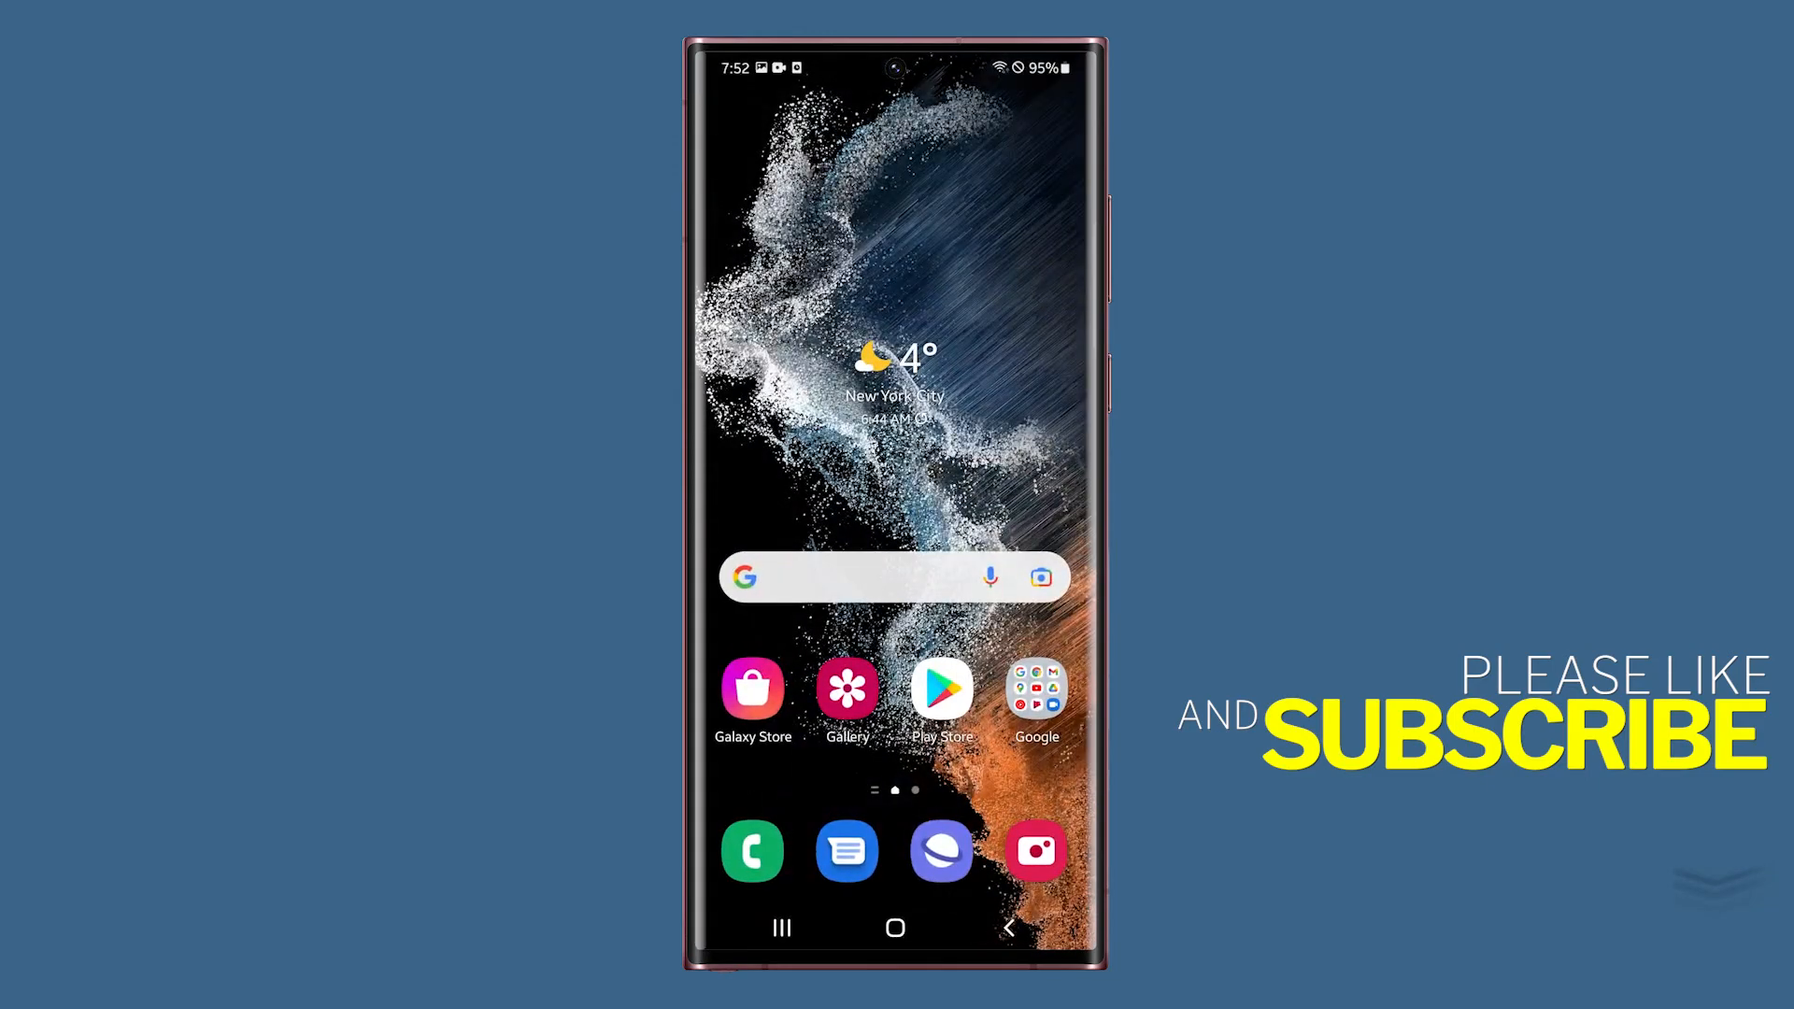